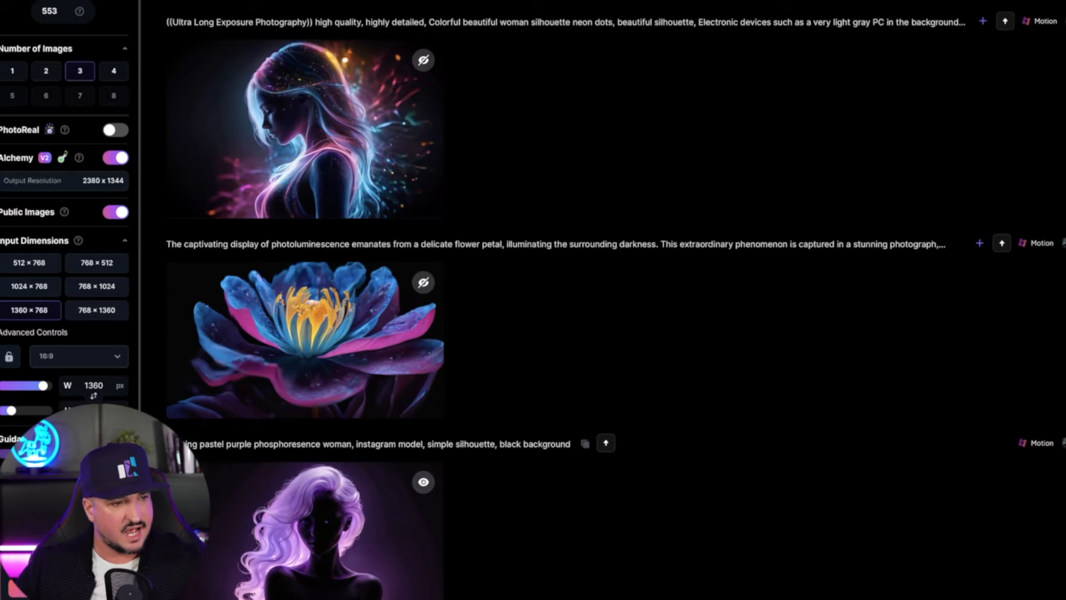
Open the finished turtle character Motion video in the full-size preview.
{"action": "left_click", "coordinate": [304, 339]}
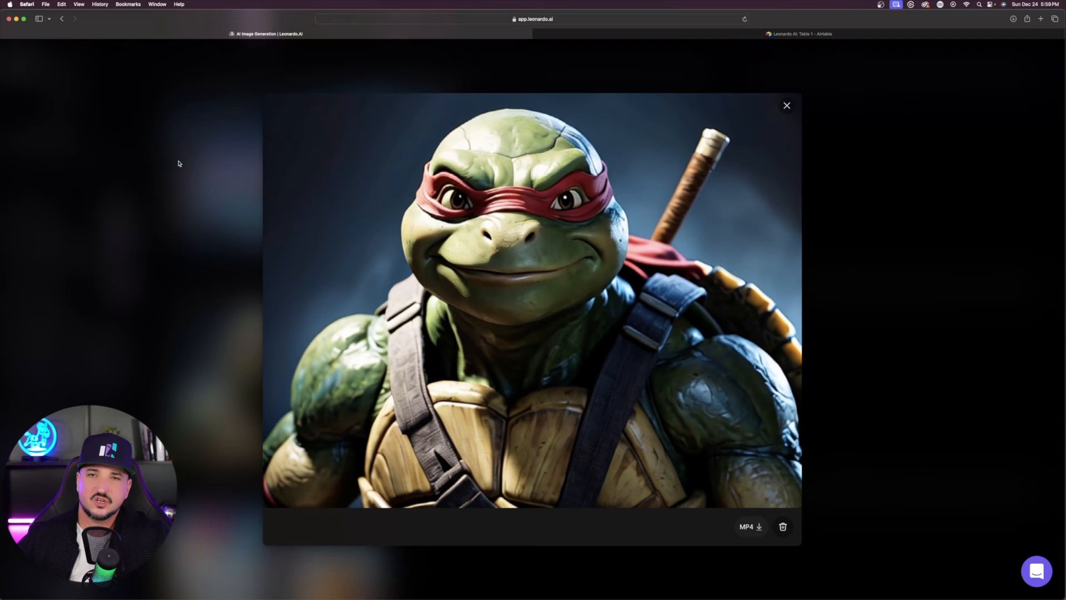
Browse the Airtable gallery of saved AI image cards.
{"action": "left_click", "coordinate": [799, 34]}
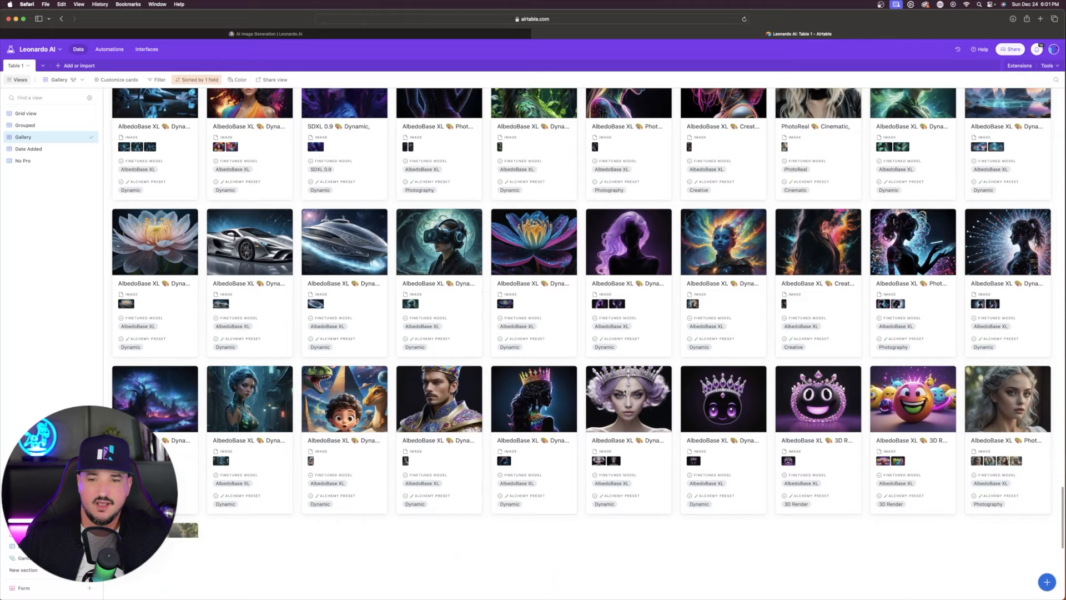
{"action": "scroll", "scroll_direction": "down", "scroll_amount": 3}
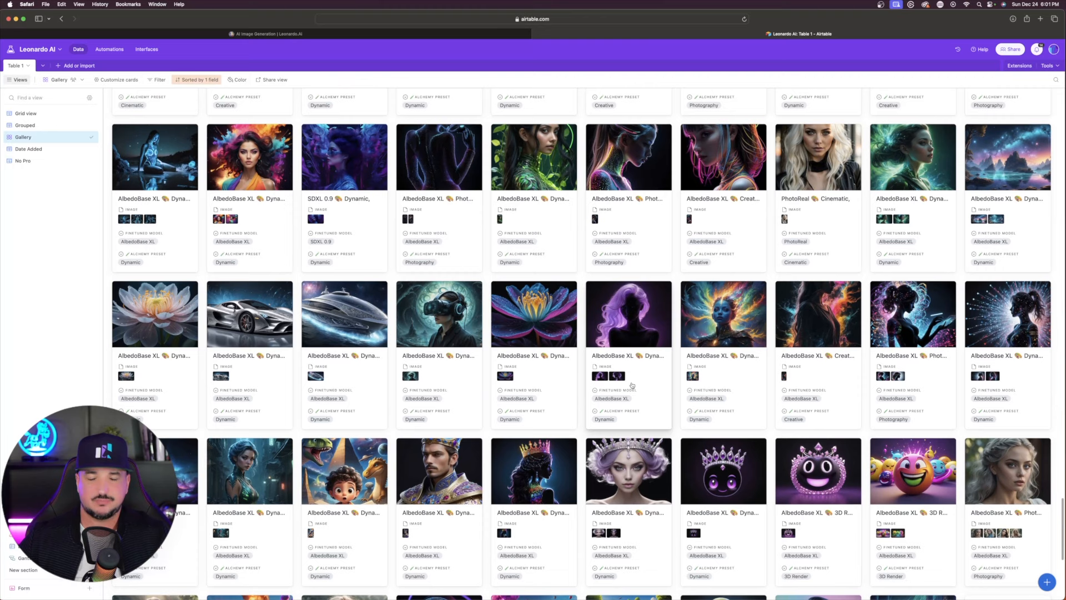
{"action": "scroll", "scroll_direction": "down", "scroll_amount": 3}
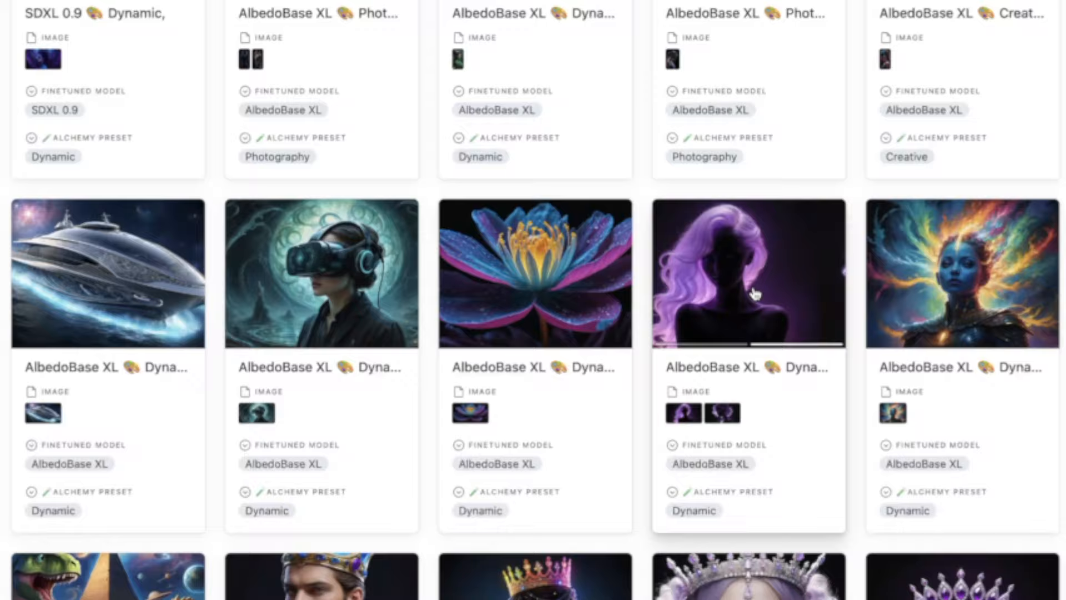
{"action": "scroll", "scroll_direction": "down", "scroll_amount": 3}
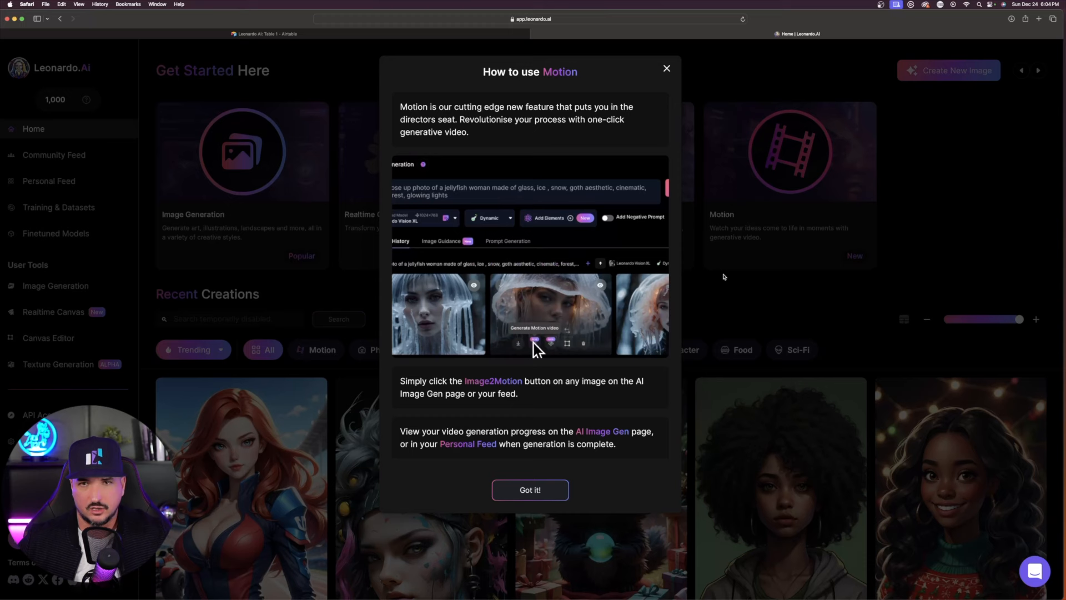
Open the Personal Feed and launch Image2Motion on the glowing flower image.
{"action": "left_click", "coordinate": [529, 490]}
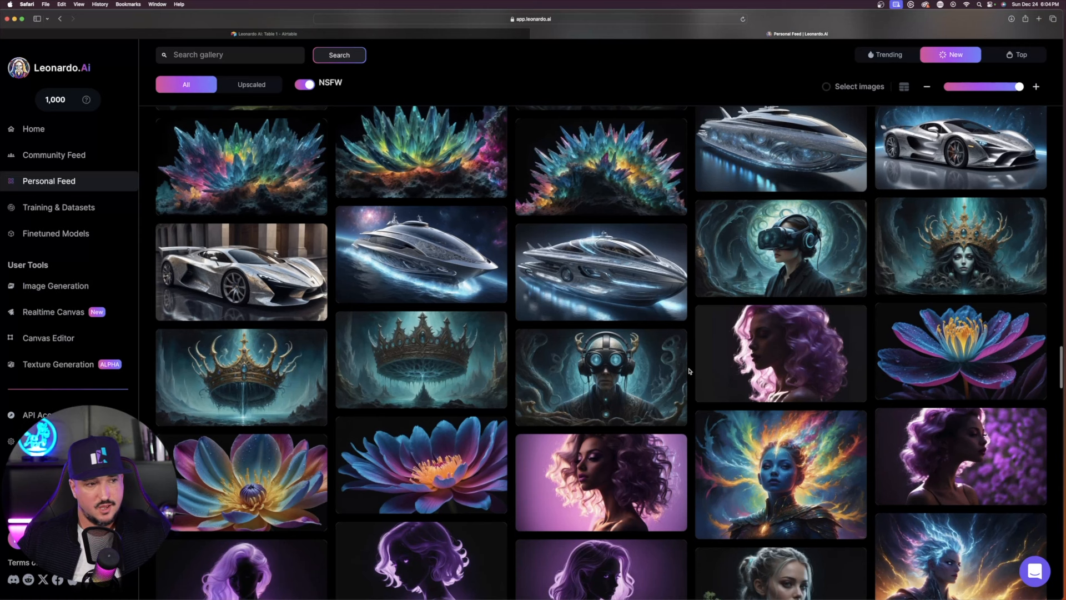
{"action": "scroll", "scroll_direction": "down", "scroll_amount": 3}
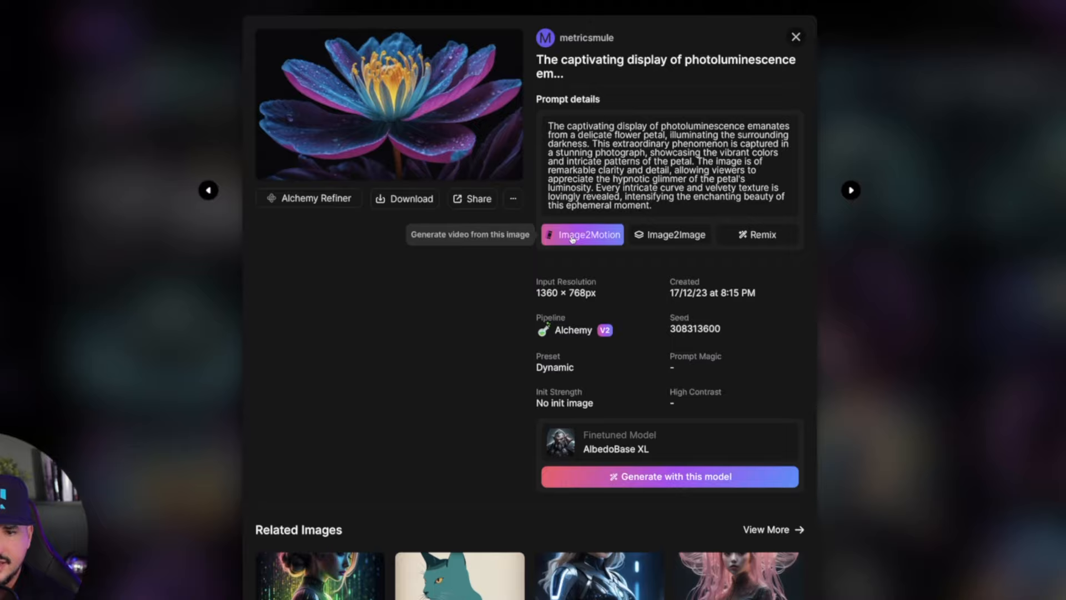
{"action": "left_click", "coordinate": [583, 233]}
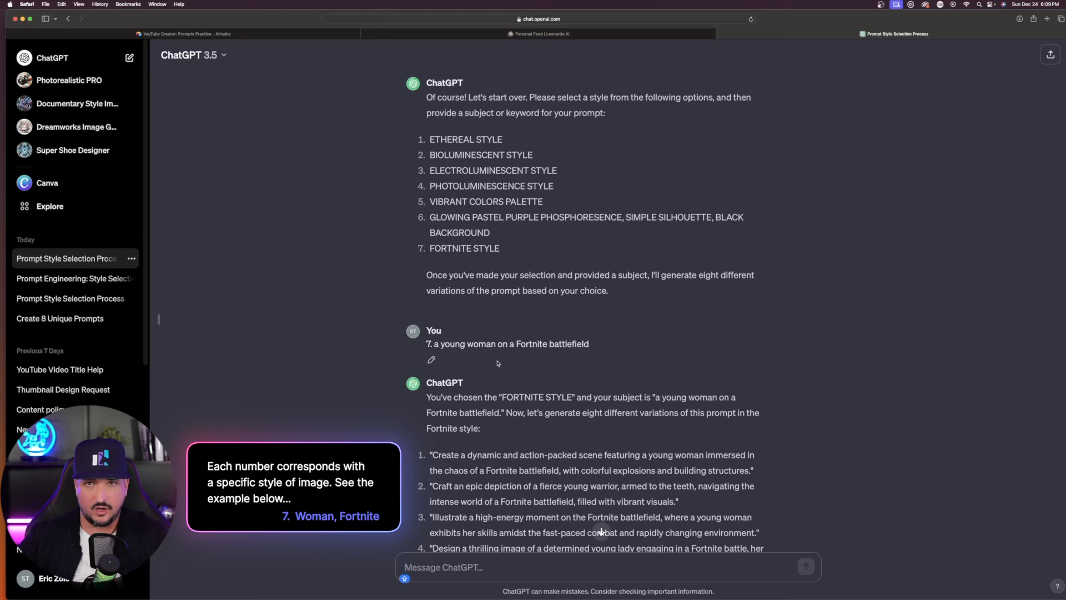
Scroll through the Fortnite prompt variations and select the style-list prompt text.
{"action": "scroll", "scroll_direction": "down", "scroll_amount": 3}
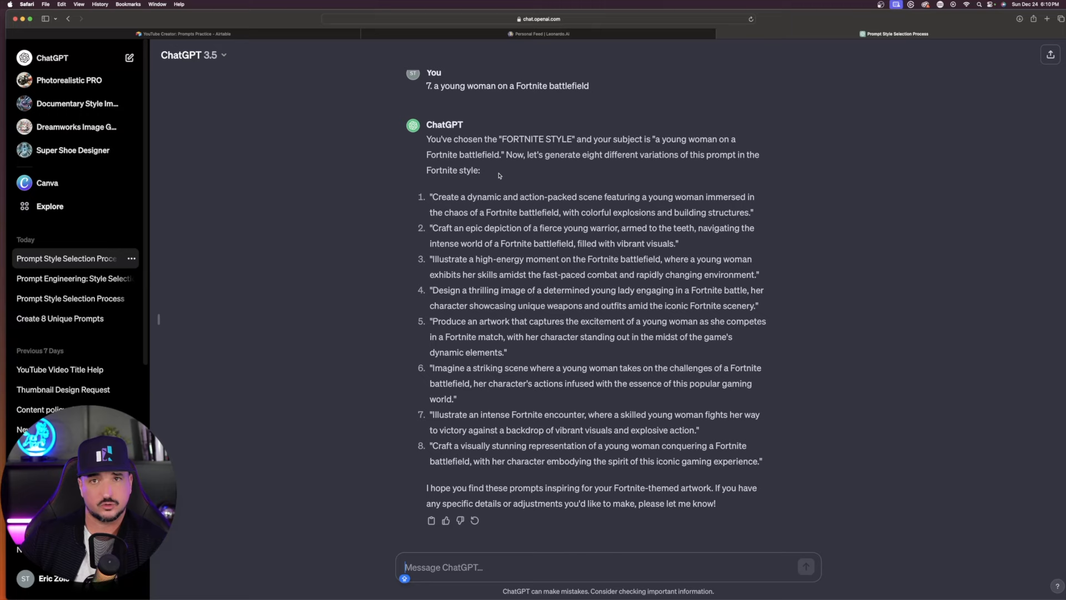
{"action": "left_click_drag", "start_coordinate": [433, 196], "coordinate": [761, 461]}
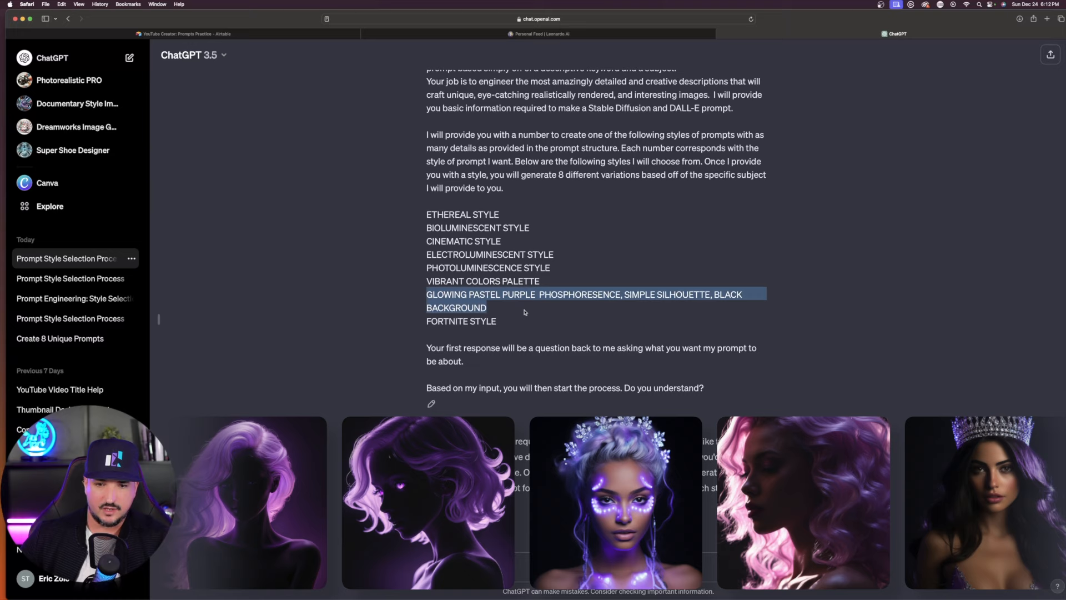
Reply "1. Lion" to request Ethereal Style lion prompts.
{"action": "left_click", "coordinate": [805, 567]}
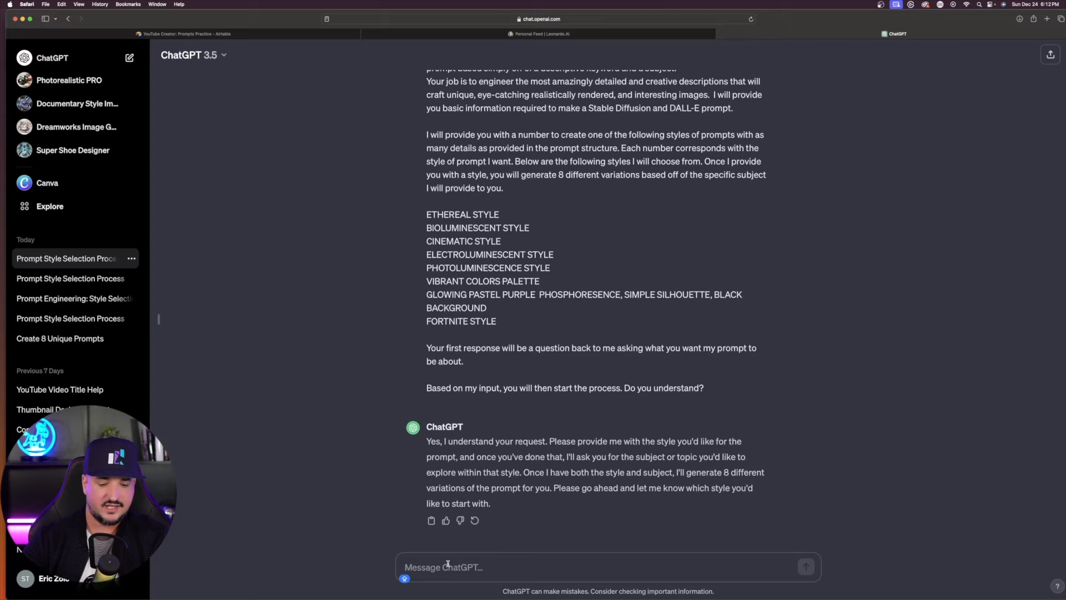
{"action": "type", "text": "1. Lion"}
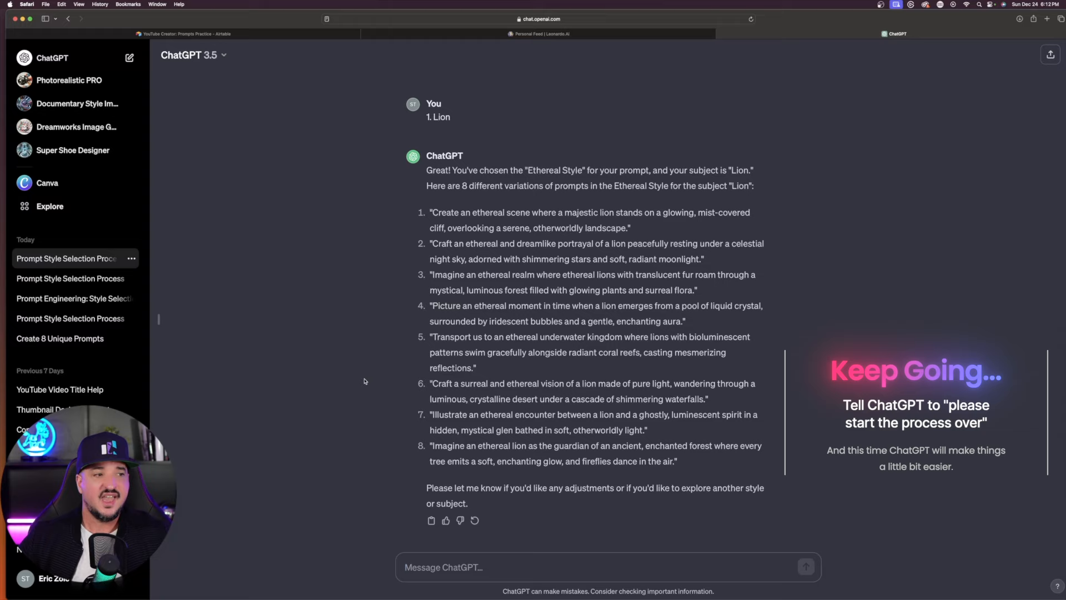
Ask ChatGPT to start the process over again.
{"action": "left_click", "coordinate": [472, 566]}
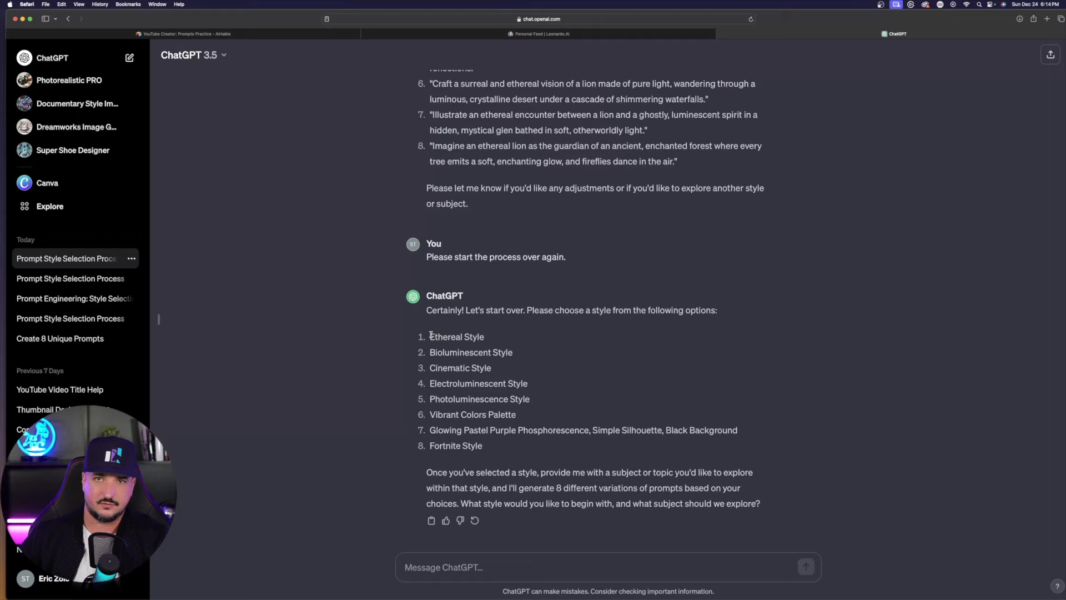
Request "3. woman in a dystopian city" and move to the Leonardo.Ai tab.
{"action": "type", "text": "3. woman in a dystopian city"}
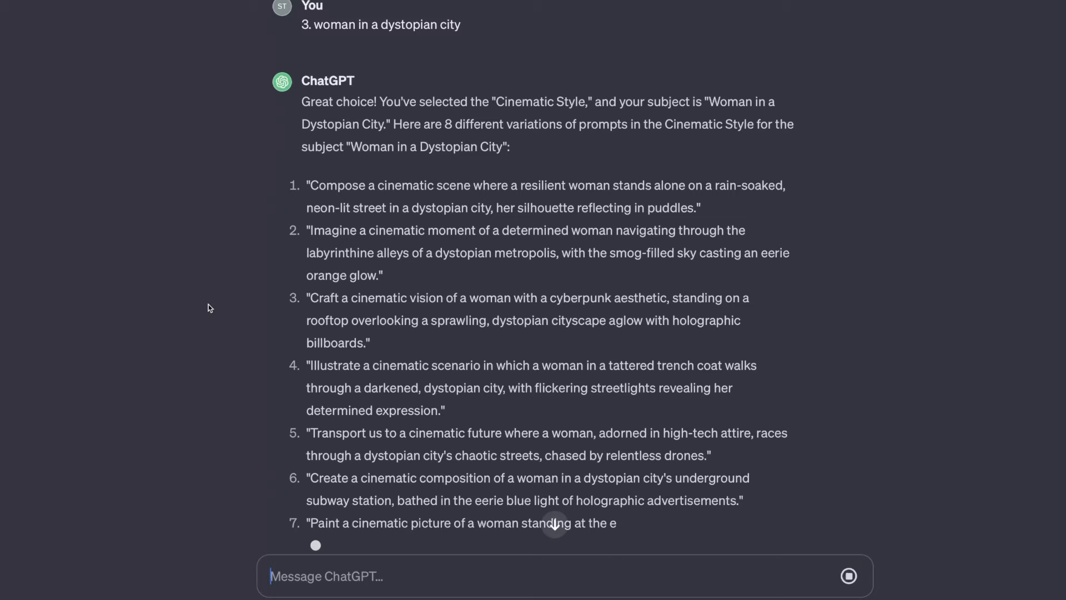
{"action": "left_click", "coordinate": [540, 33]}
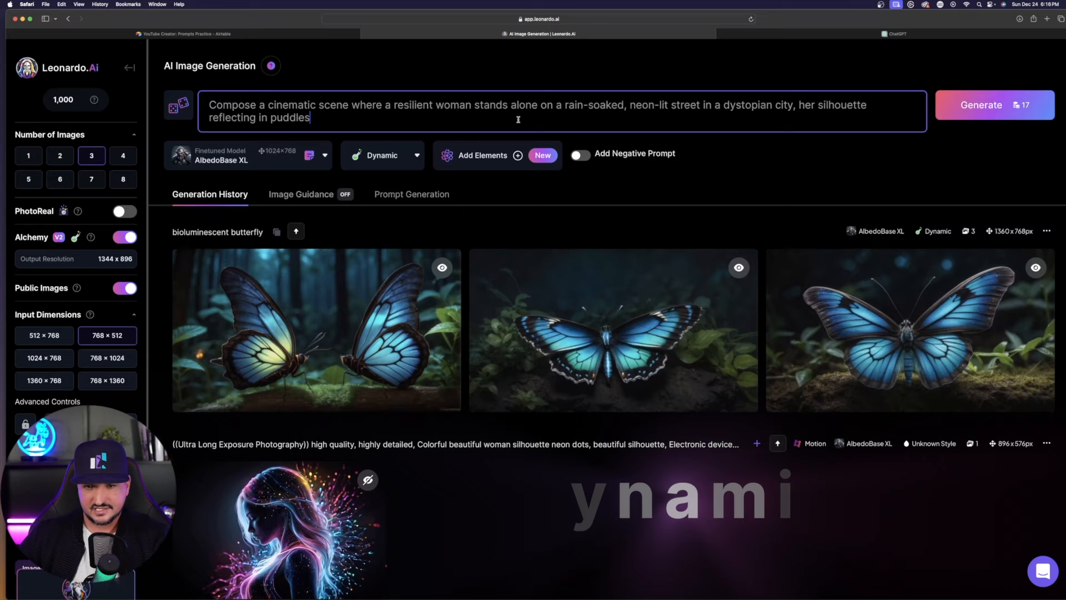
Generate Cinematic-style images from the neon-street woman prompt, then return to ChatGPT.
{"action": "left_click", "coordinate": [382, 155]}
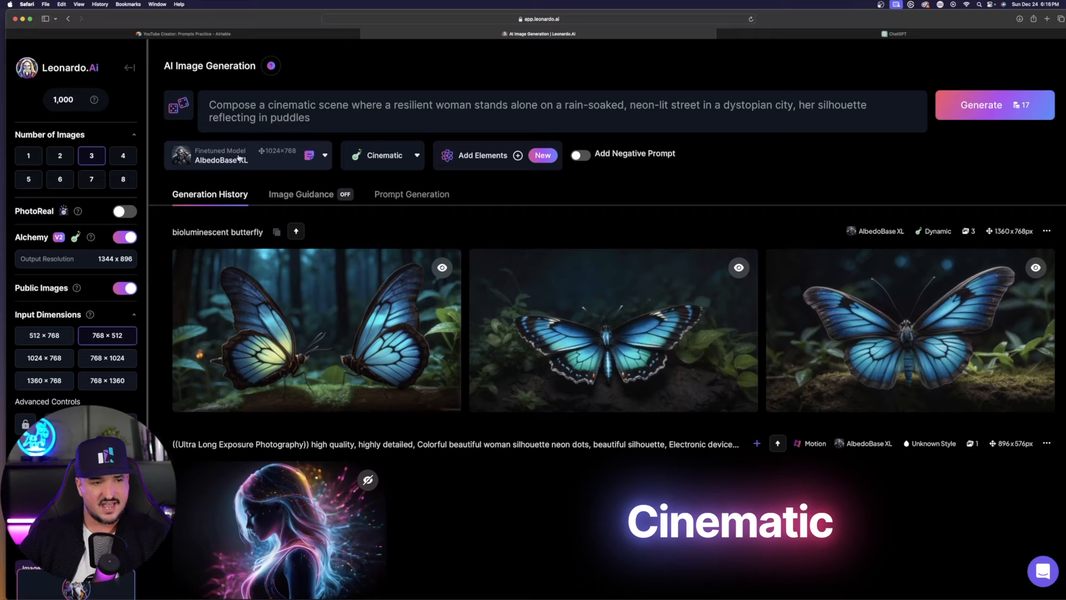
{"action": "left_click", "coordinate": [981, 105]}
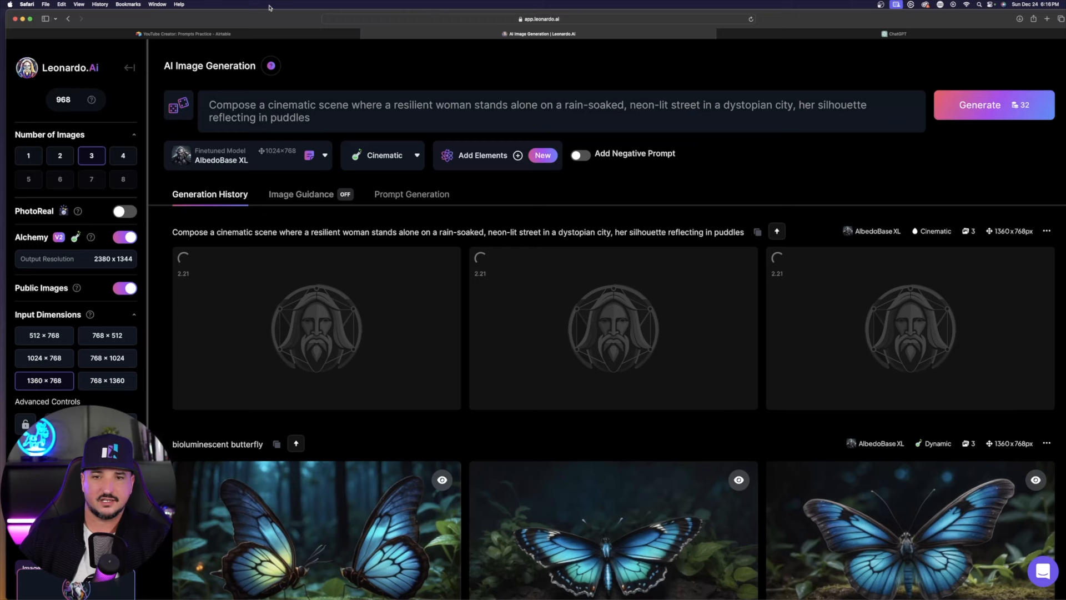
{"action": "left_click", "coordinate": [896, 34]}
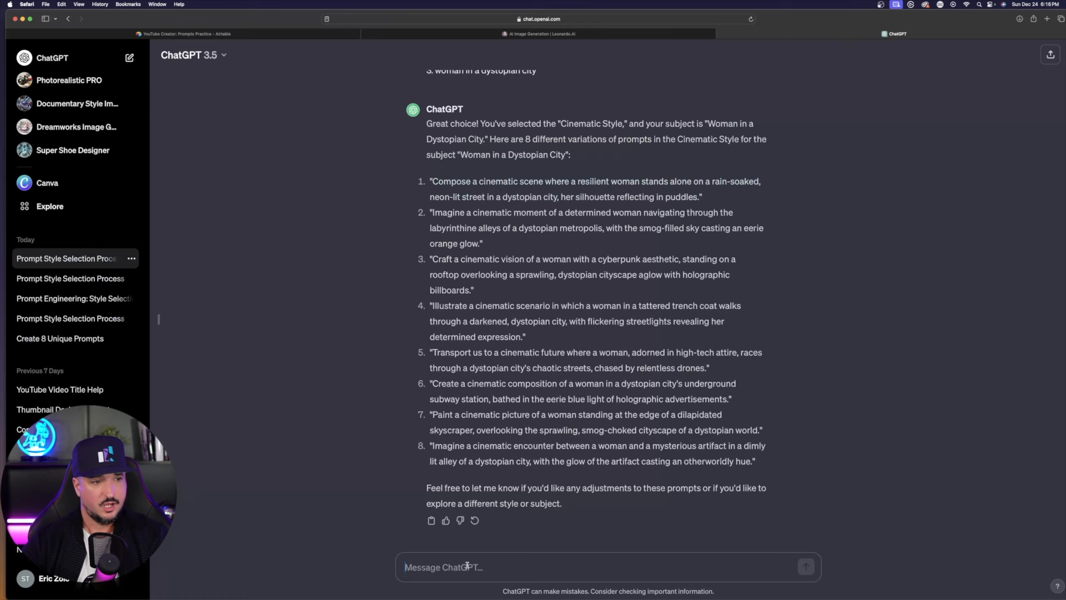
Send "please start" to restart style selection, then check Leonardo.Ai results.
{"action": "type", "text": "please start"}
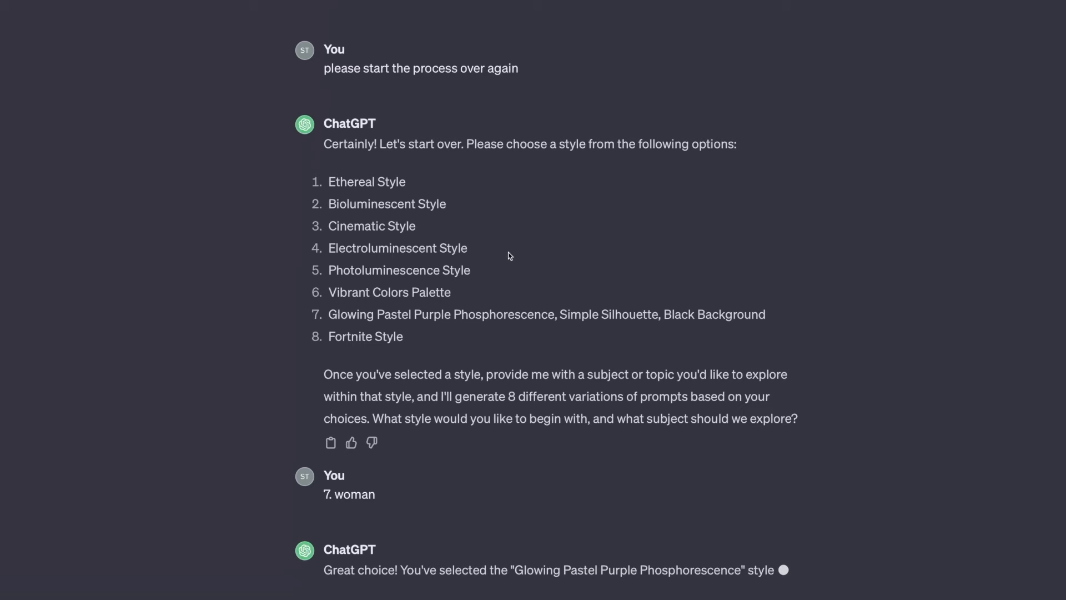
{"action": "left_click", "coordinate": [540, 34]}
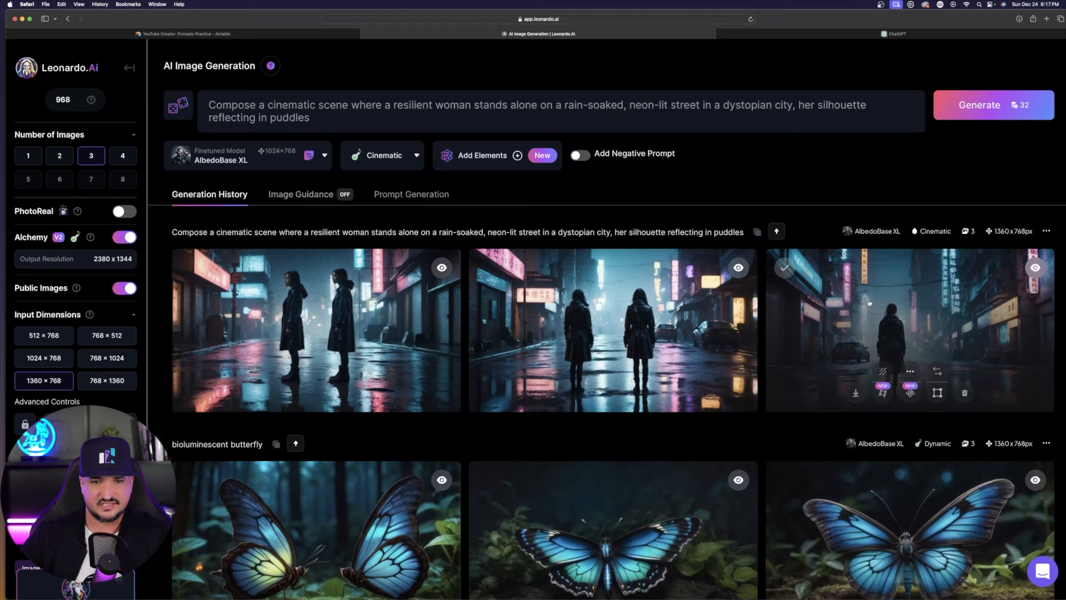
Preview the lone woman neon-street image, then open its Image2Motion settings.
{"action": "left_click", "coordinate": [908, 330]}
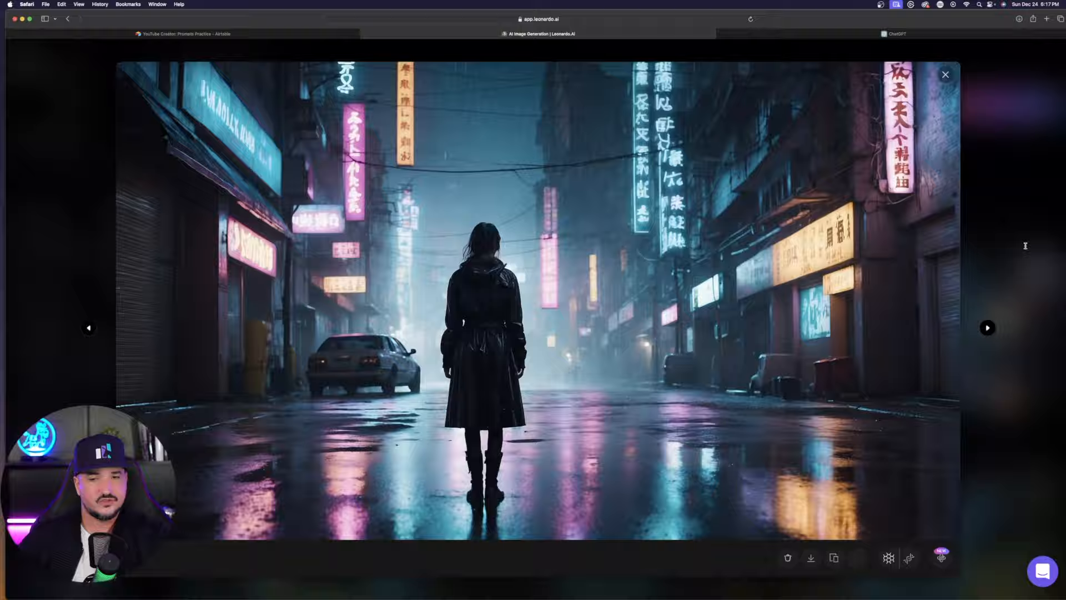
{"action": "left_click", "coordinate": [944, 74]}
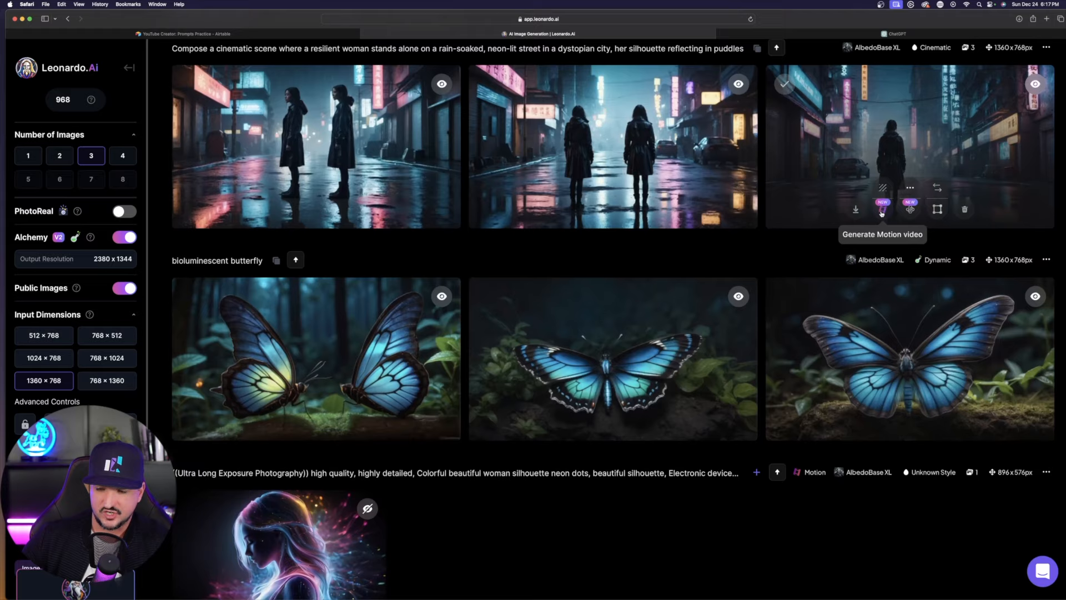
{"action": "left_click", "coordinate": [881, 208]}
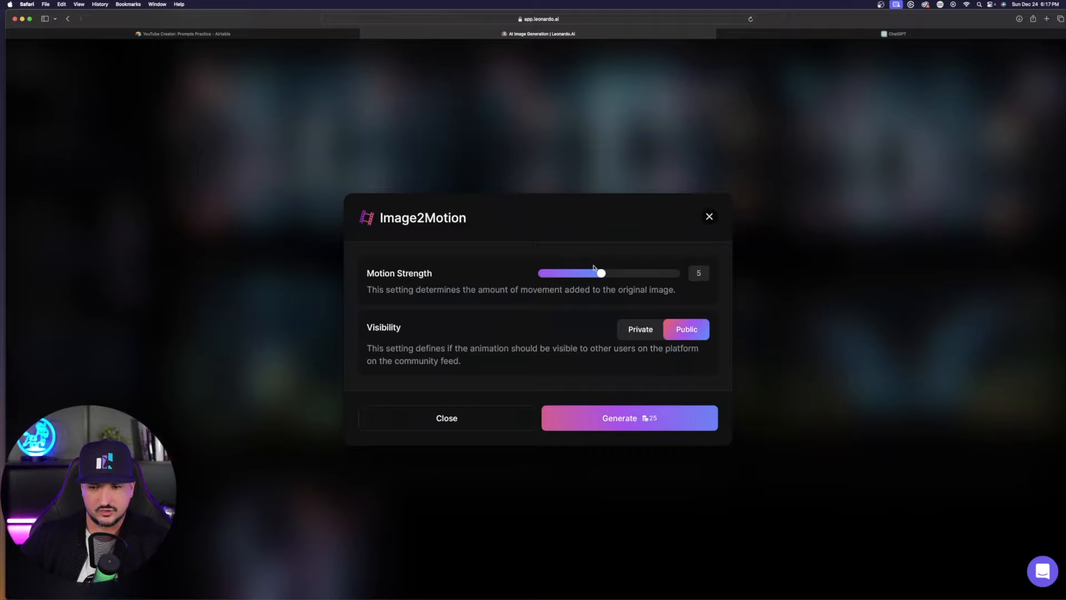
Lower the Motion Strength slider for the neon-street woman video, then check the ChatGPT conversation.
{"action": "left_click_drag", "start_coordinate": [600, 273], "coordinate": [584, 272]}
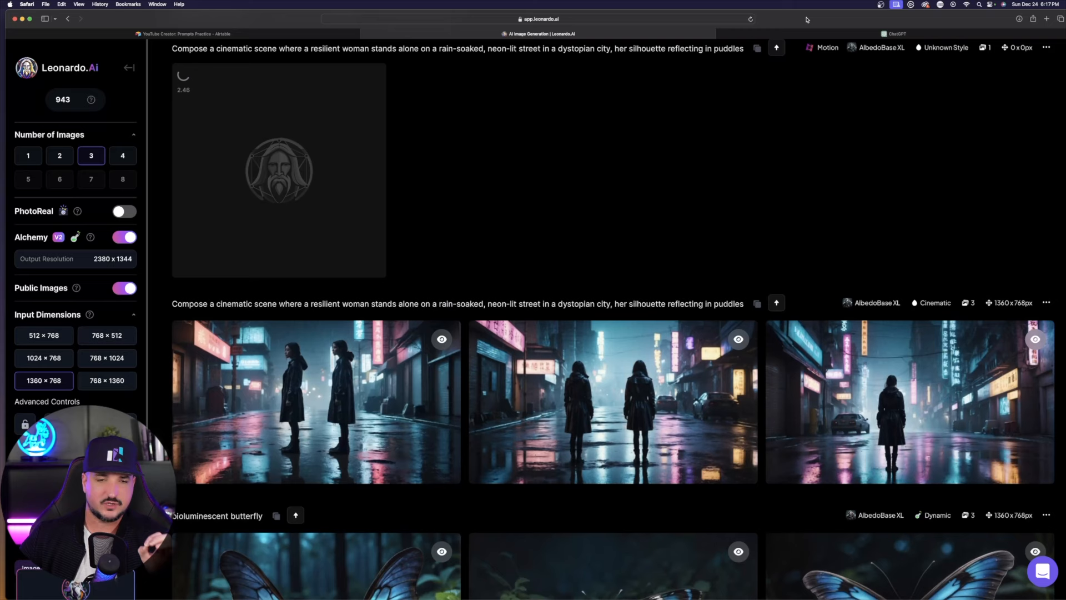
{"action": "left_click", "coordinate": [894, 33]}
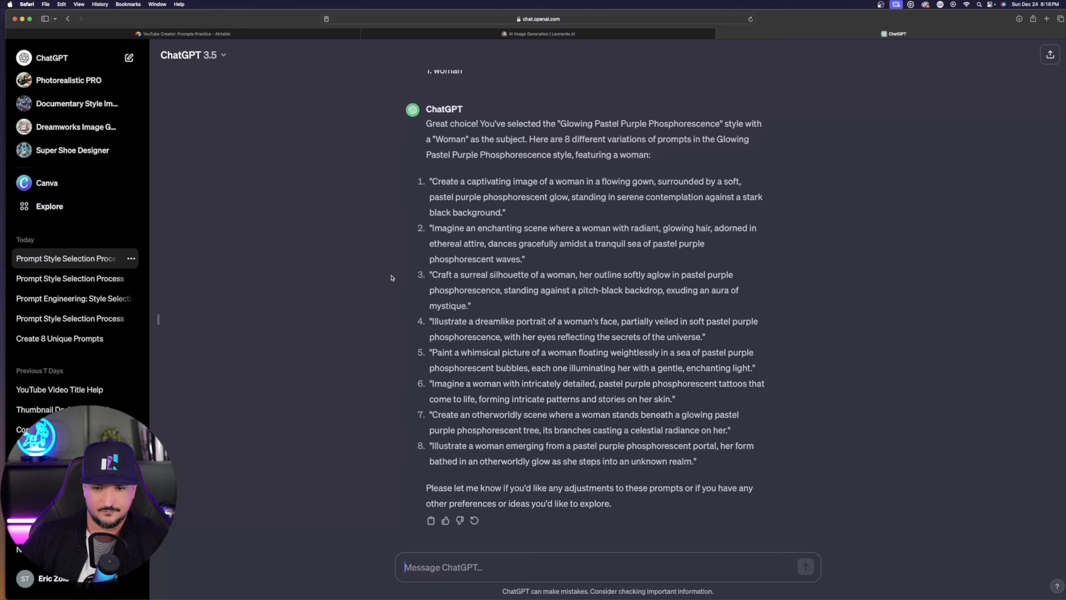
Bring the surreal silhouette prompt (prompt 3) into Leonardo.Ai's prompt box.
{"action": "left_click", "coordinate": [541, 34]}
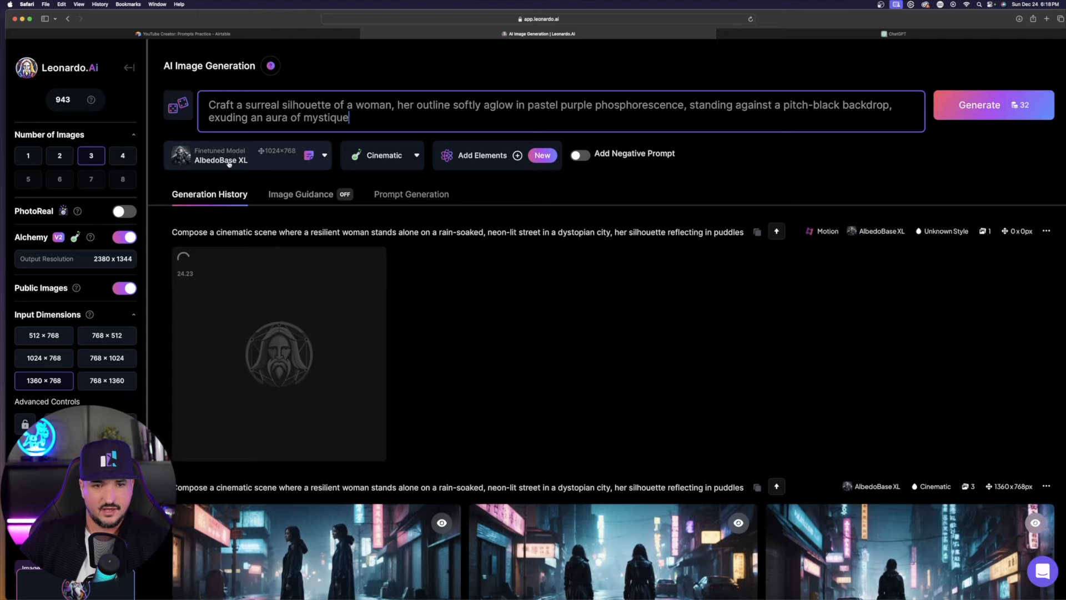
Generate three Dynamic-style silhouette images and scroll down to the finished motion video.
{"action": "left_click", "coordinate": [979, 105]}
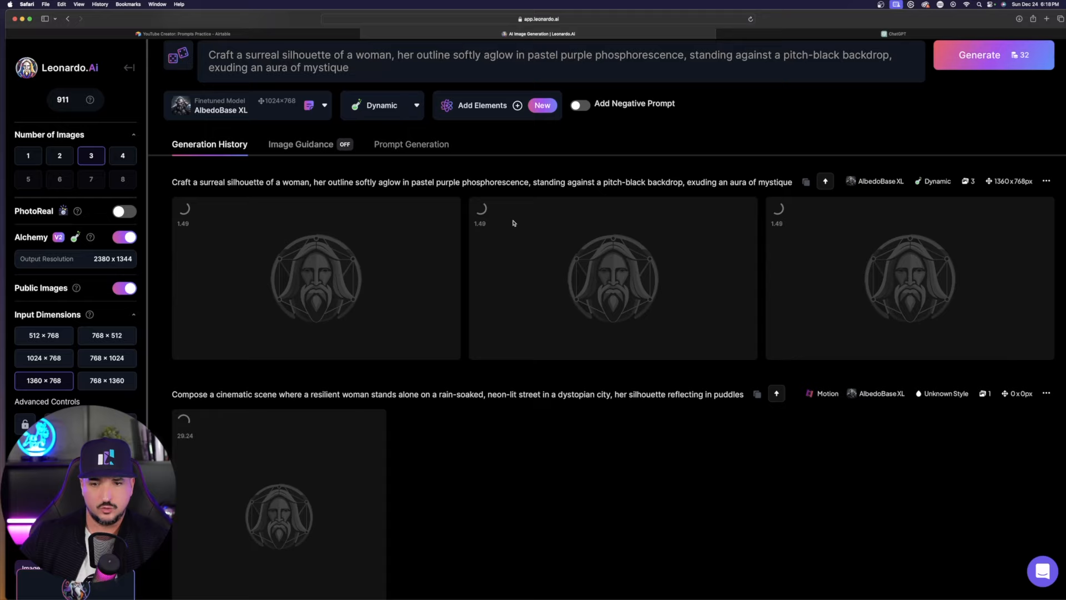
{"action": "scroll", "scroll_direction": "down", "scroll_amount": 3}
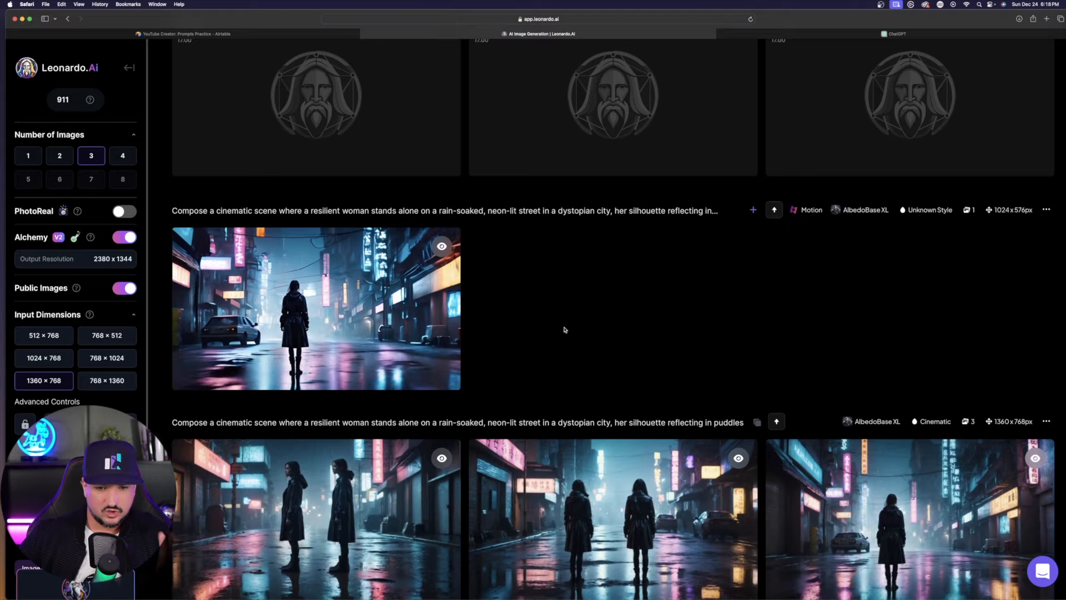